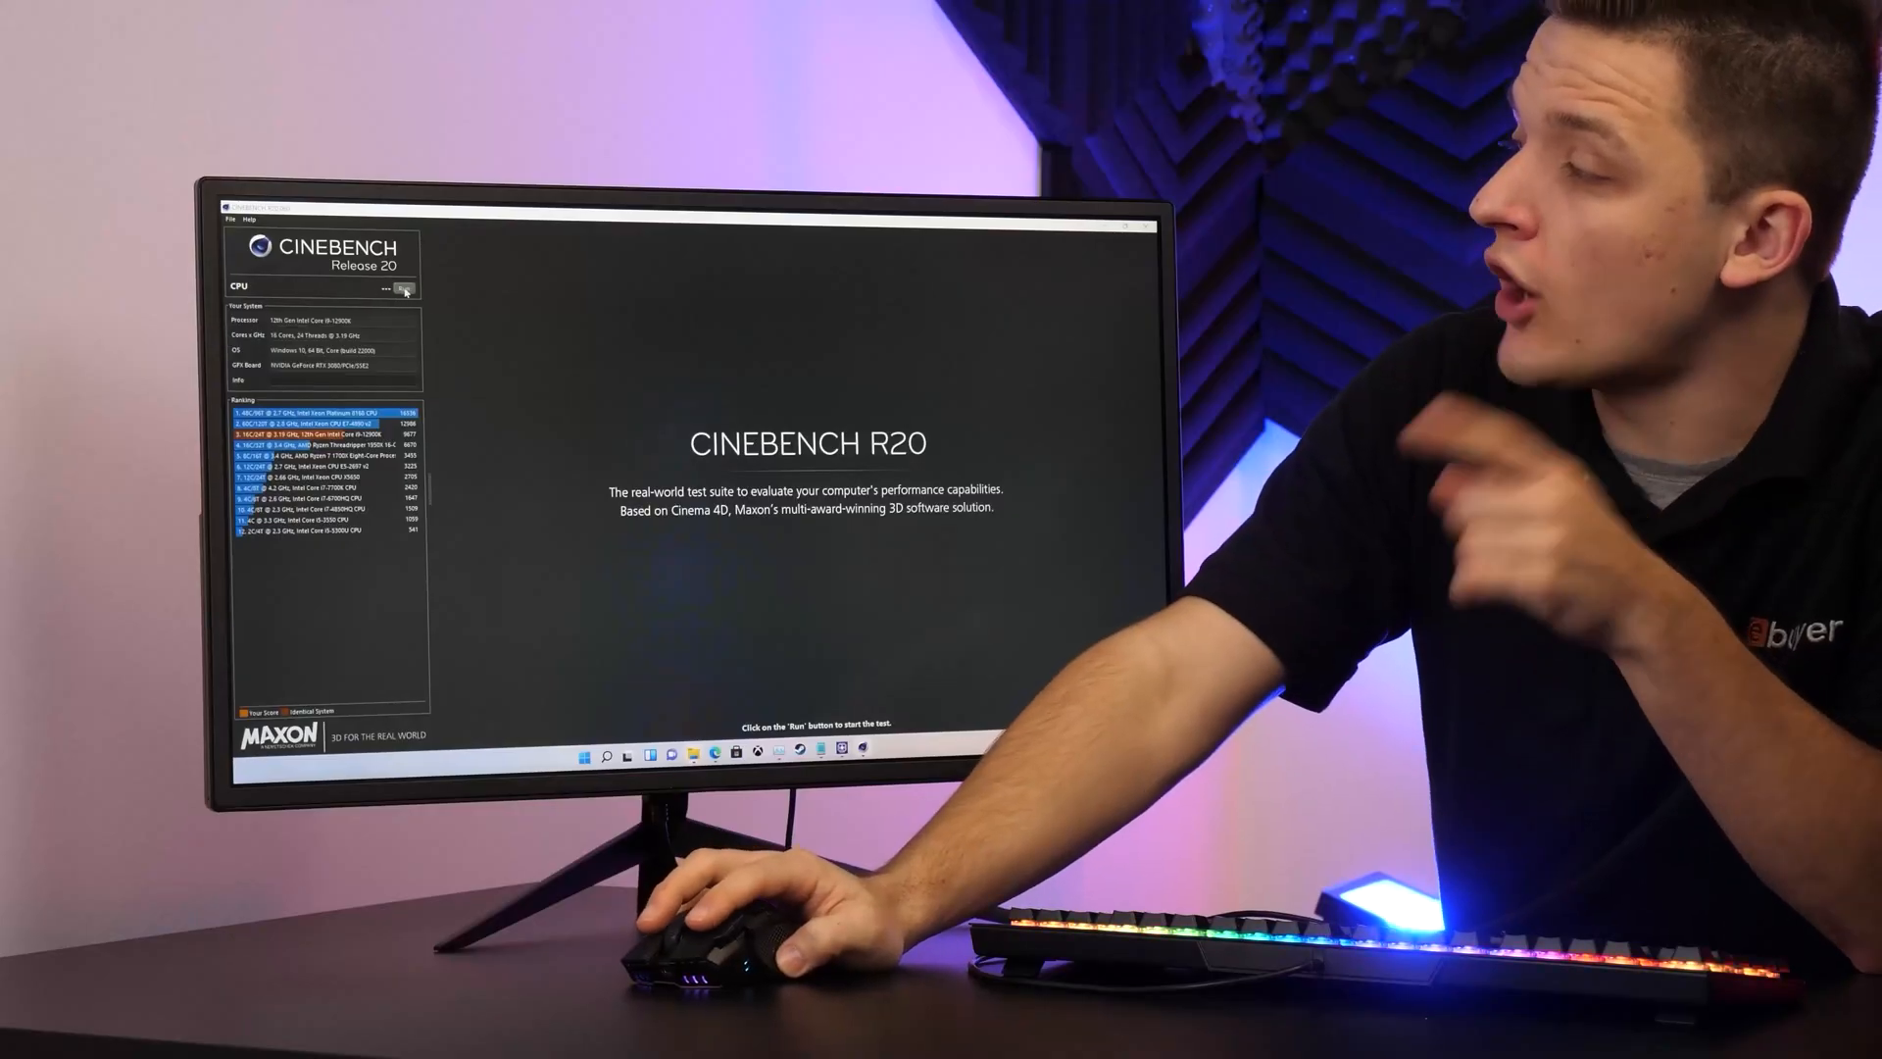
Step: Start the Cinebench R20 multi-core CPU render test
{"action": "left_click", "coordinate": [460, 204]}
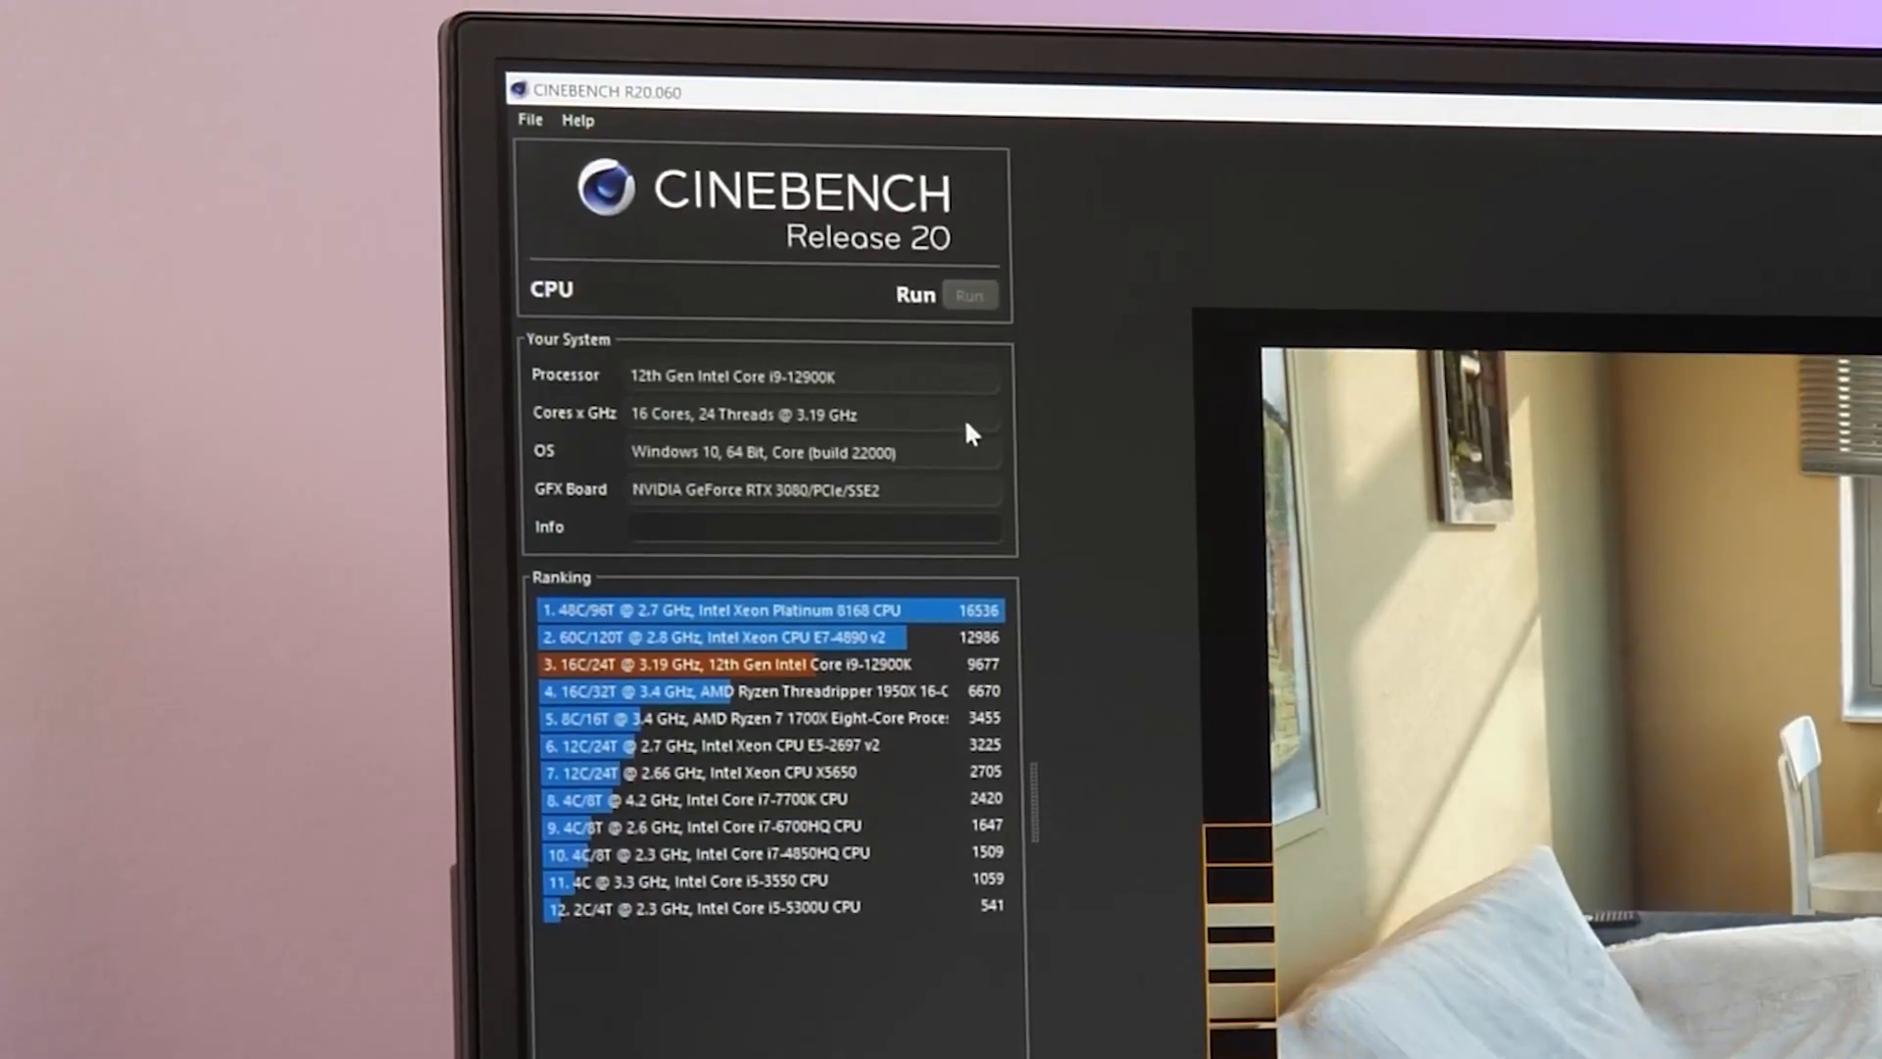
Step: Check the finished 9989 pts CPU score ranked third, above the earlier 9677 result
{"action": "left_click", "coordinate": [968, 294]}
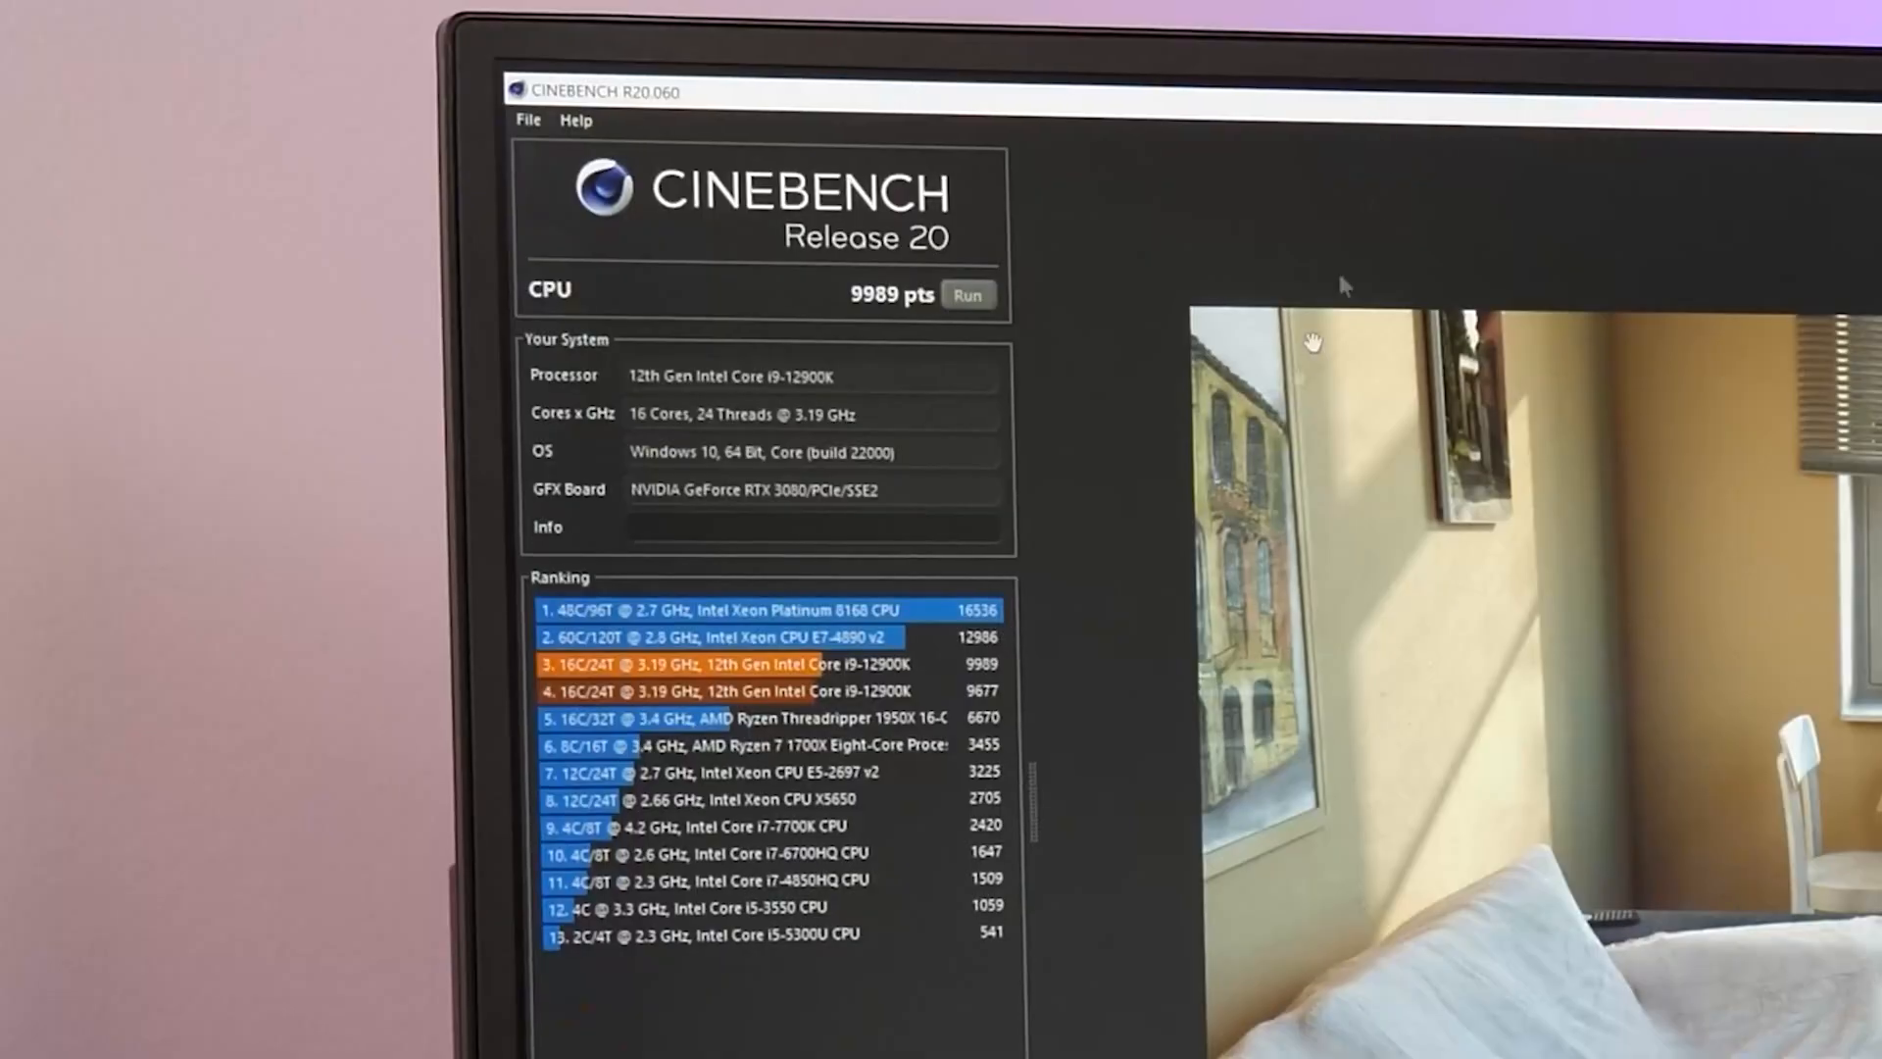
{"action": "mouse_move", "coordinate": [882, 314]}
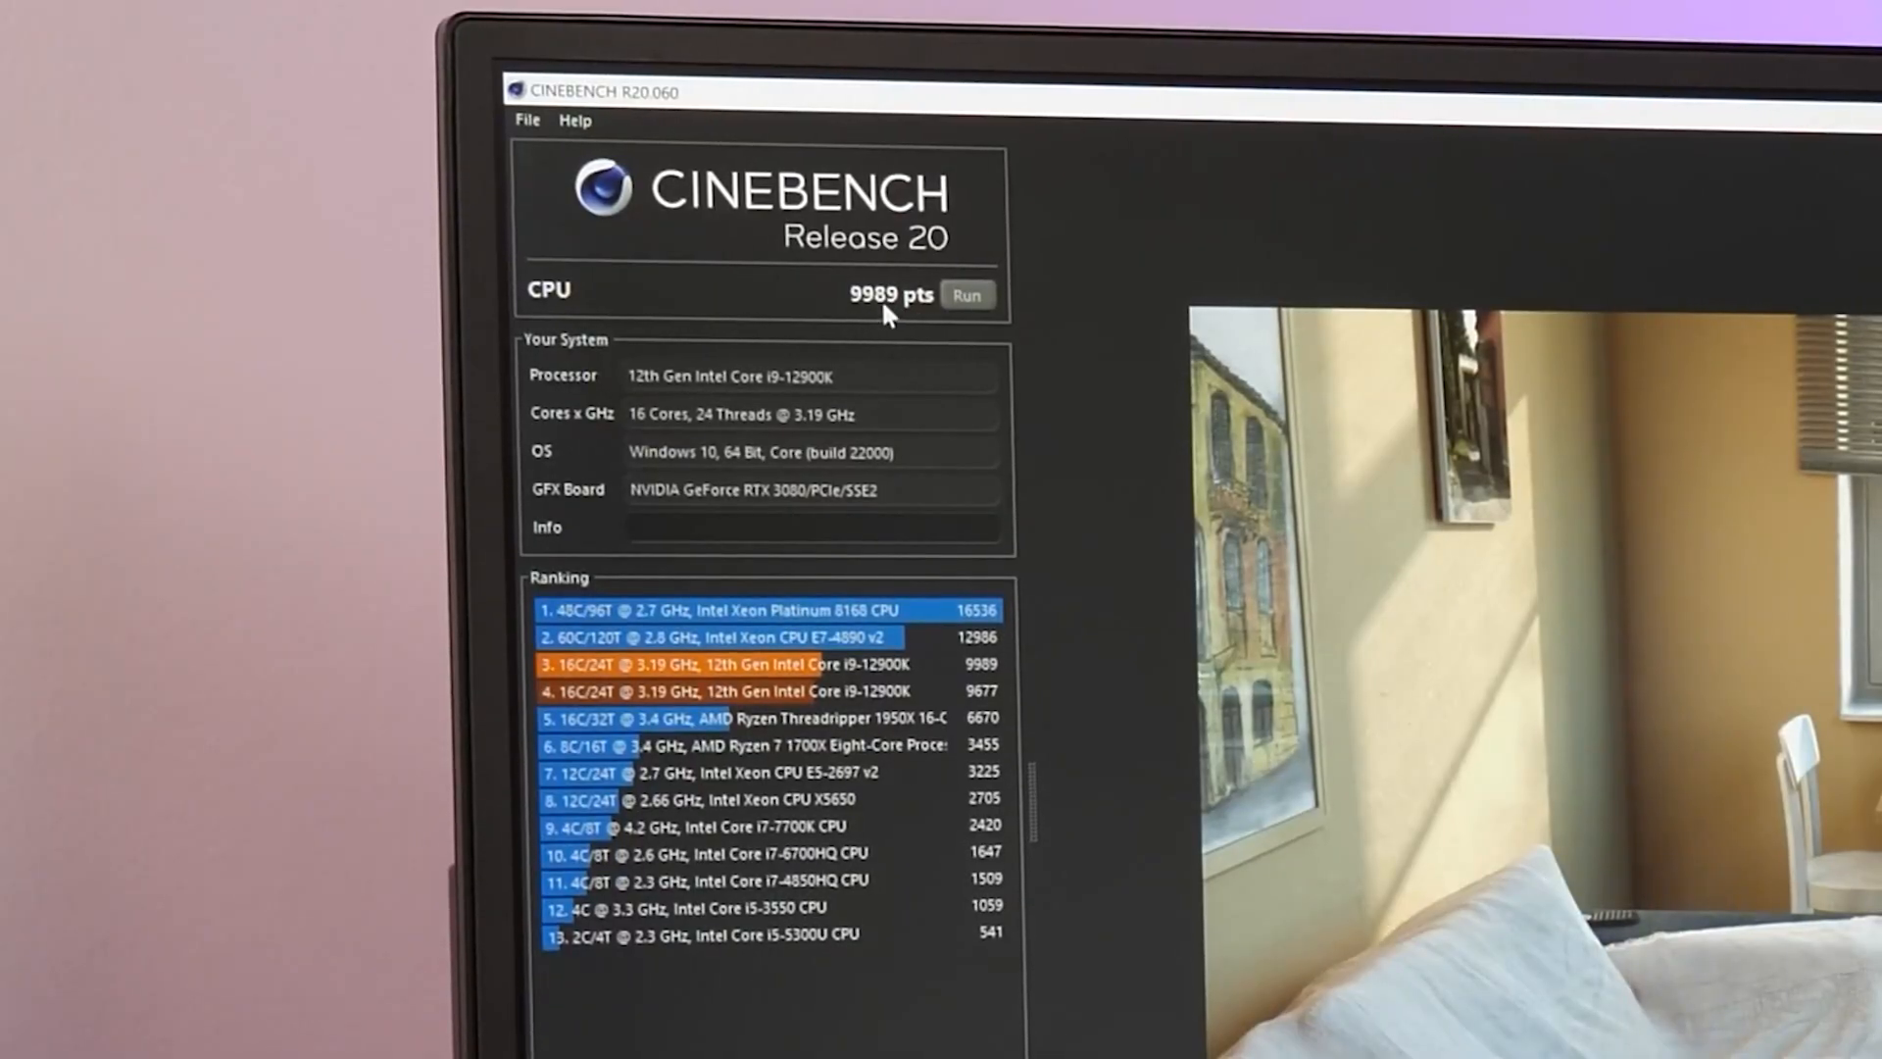
{"action": "left_click", "coordinate": [967, 294]}
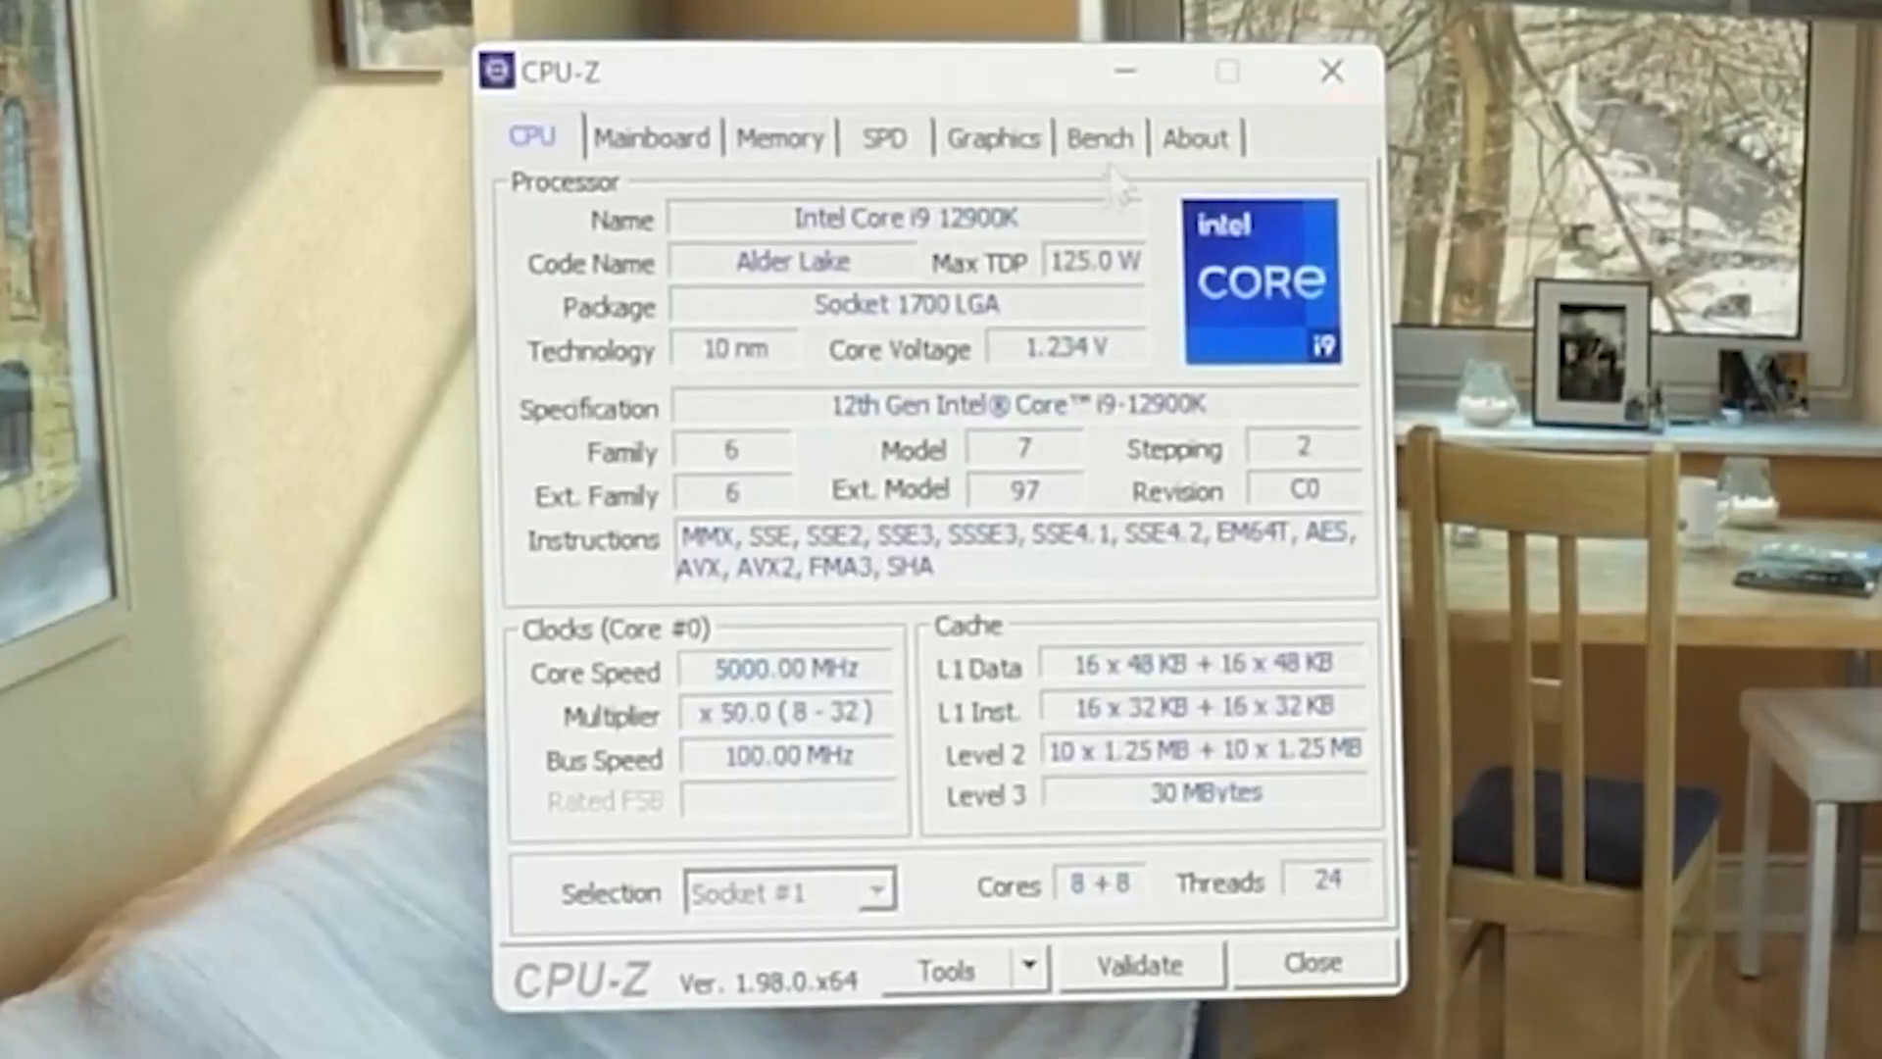
{"action": "mouse_move", "coordinate": [1165, 264]}
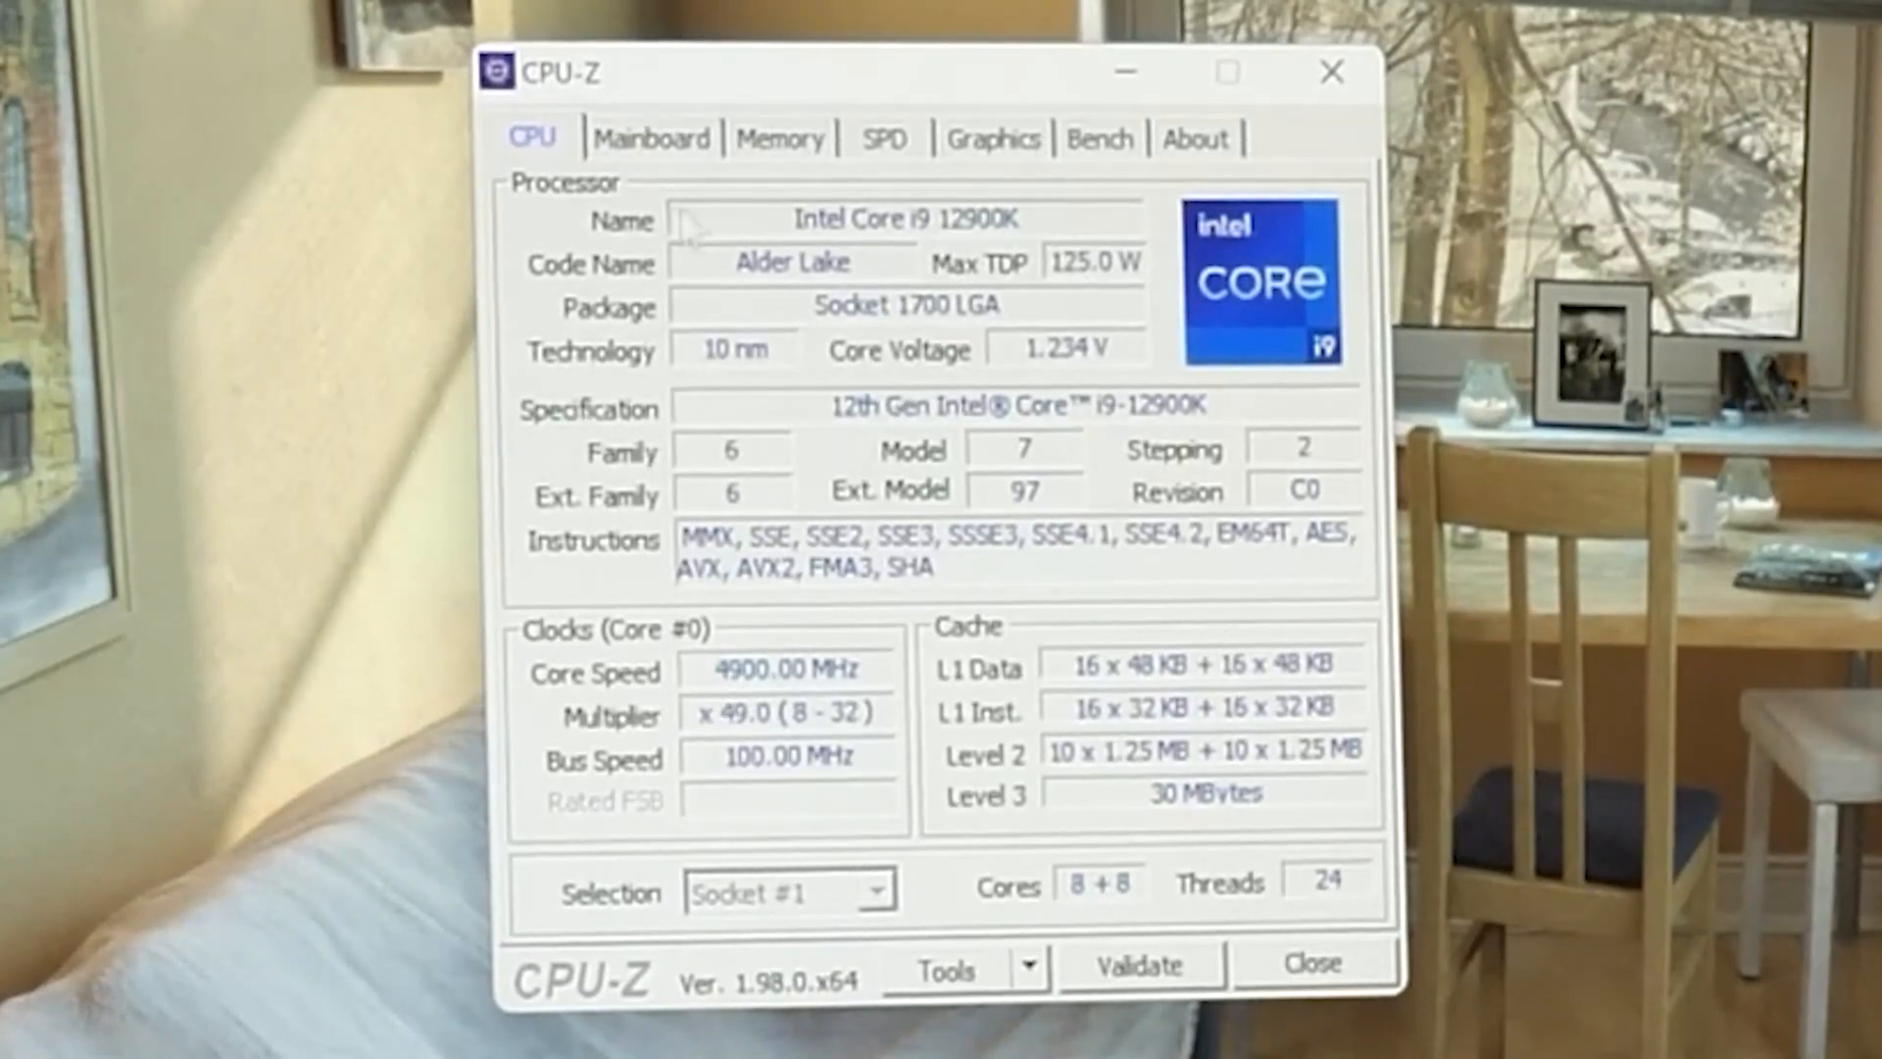
Step: Show the CPU-Z Bench page for the i9-12900K, scores still empty
{"action": "left_click", "coordinate": [1100, 138]}
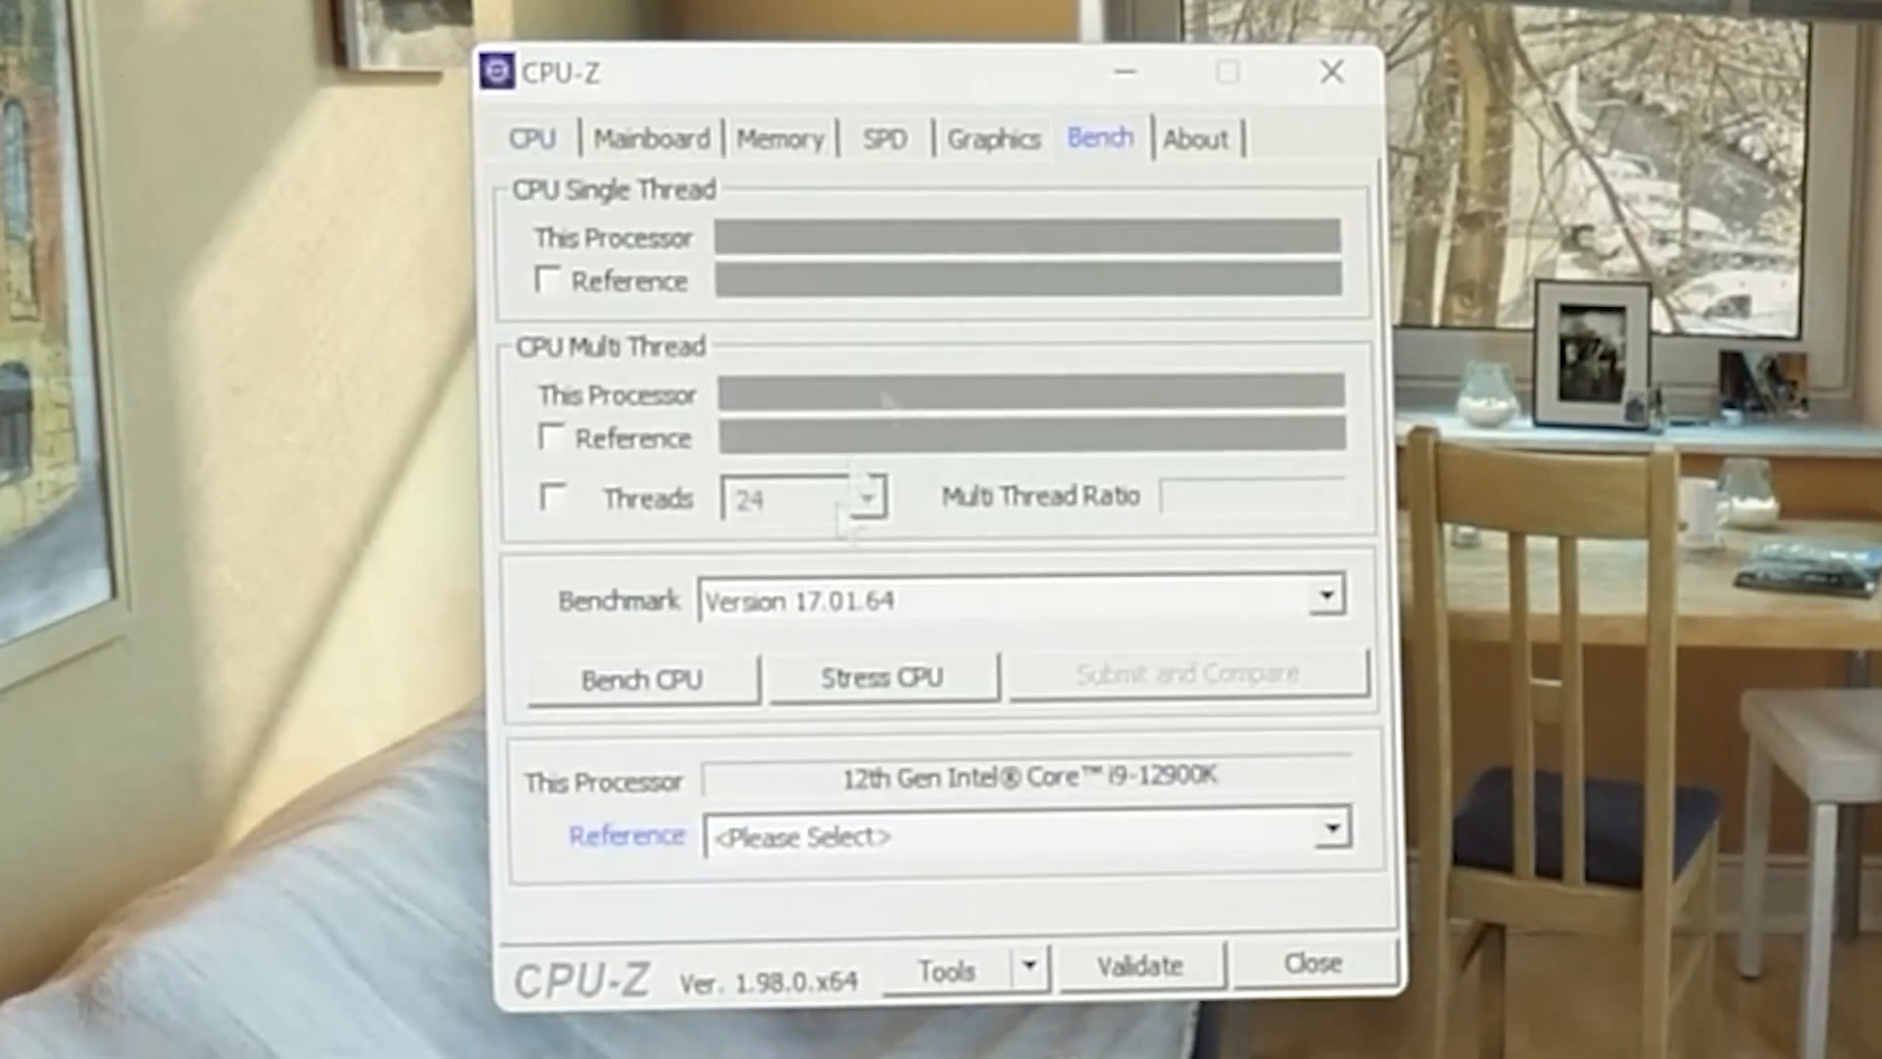